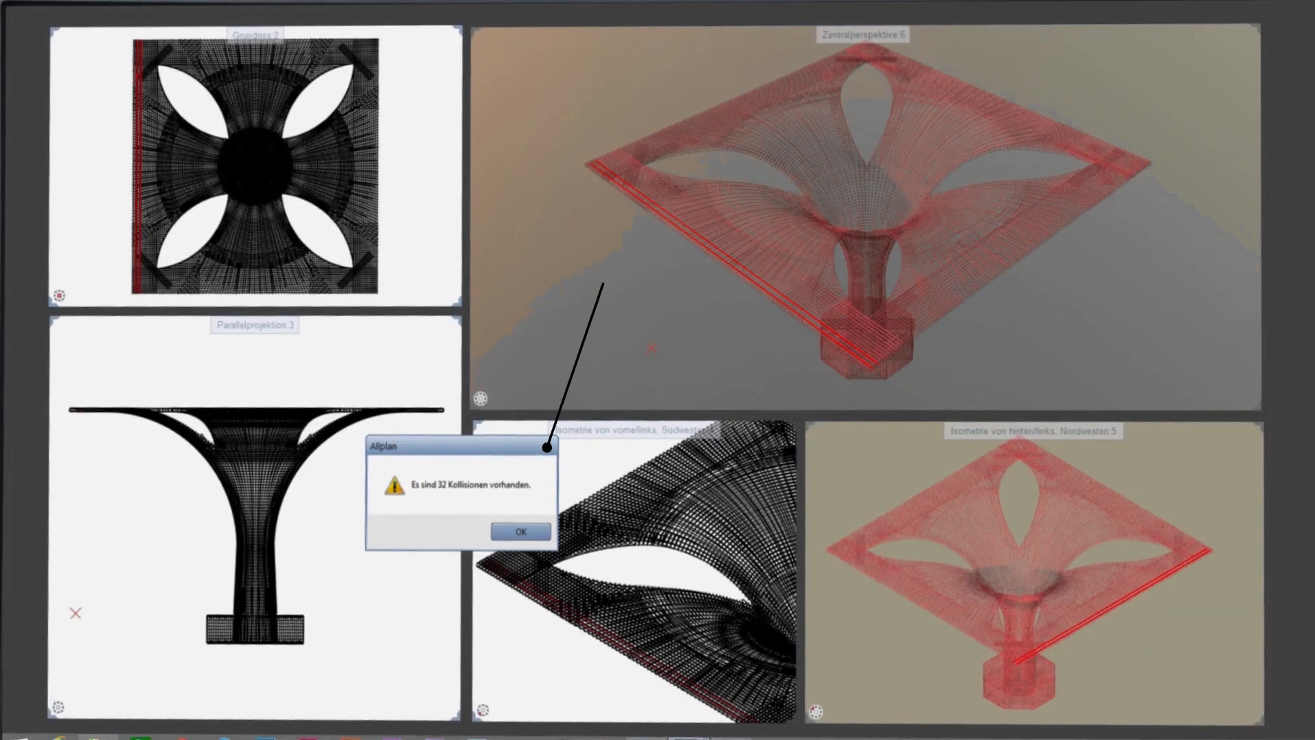
Step: Dismiss the 'Es sind 32 Kollisionen vorhanden.' collision warning with OK
{"action": "left_click", "coordinate": [519, 531]}
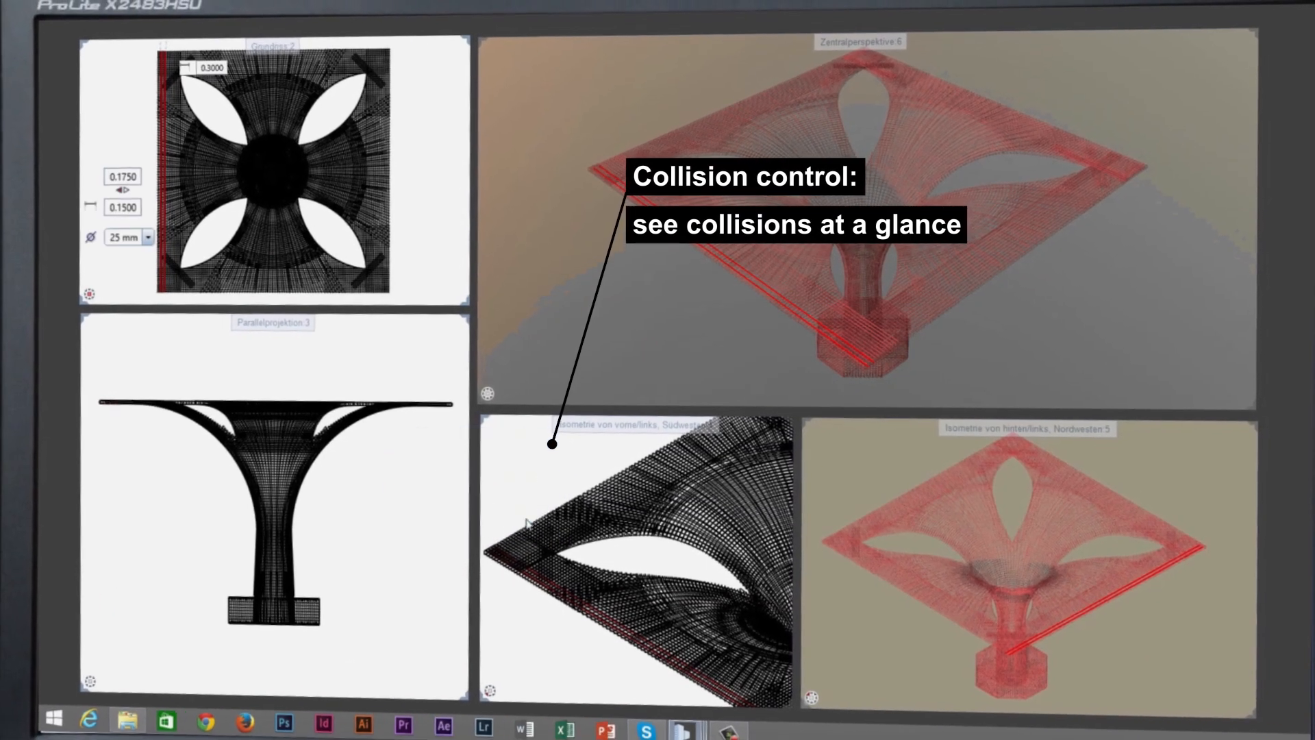